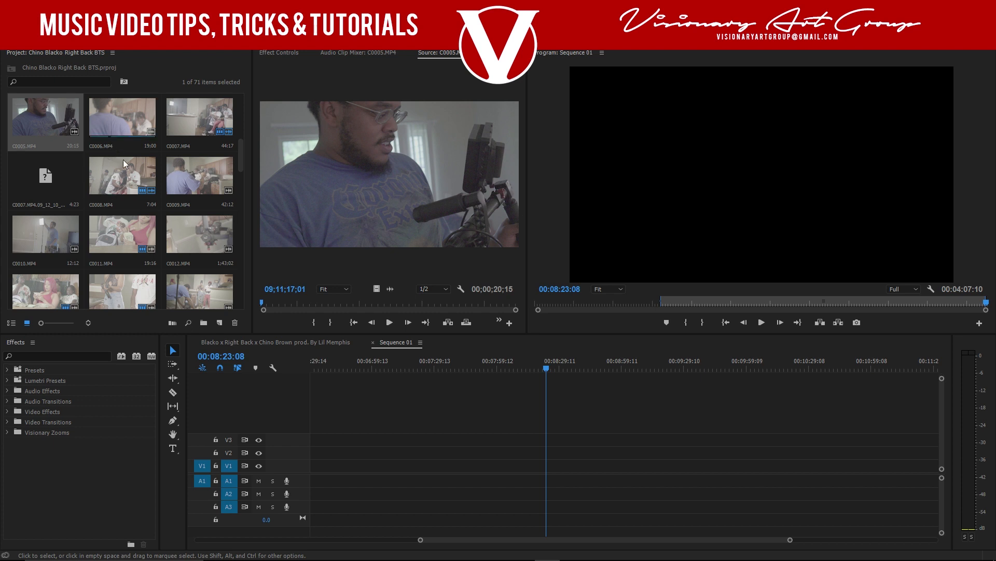
mouse_move(182, 290)
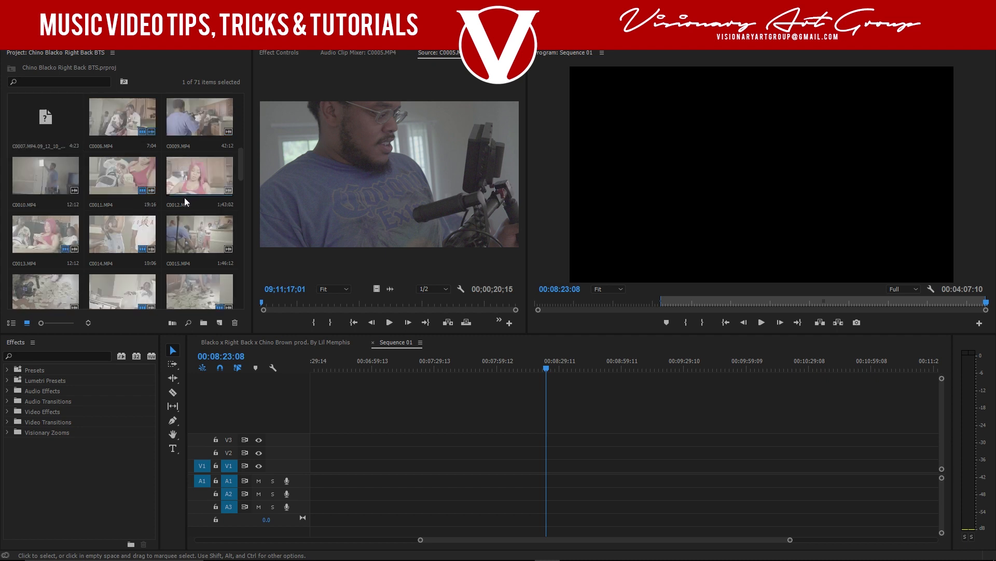
mouse_move(176, 198)
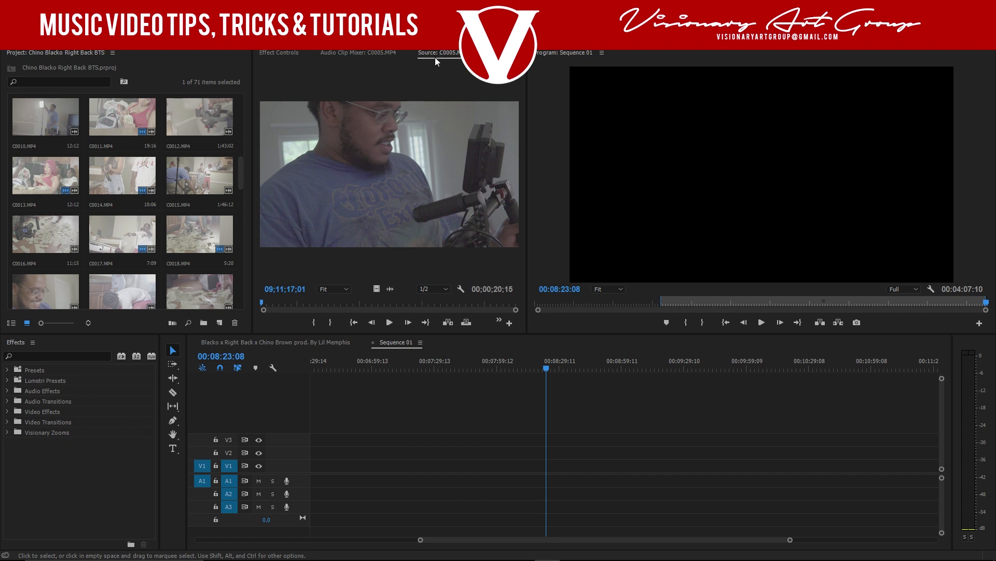
mouse_move(294, 63)
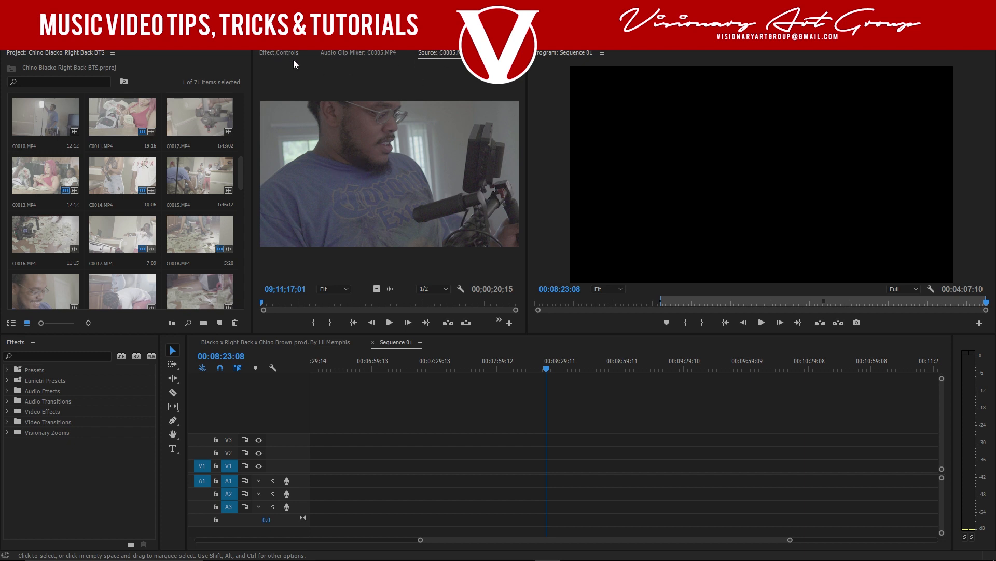
mouse_move(400, 165)
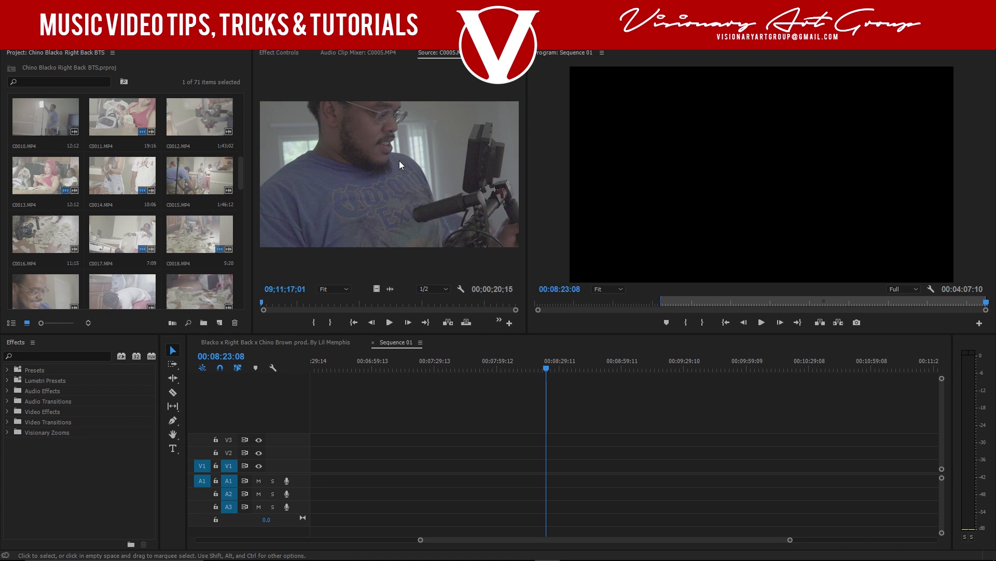
mouse_move(199, 175)
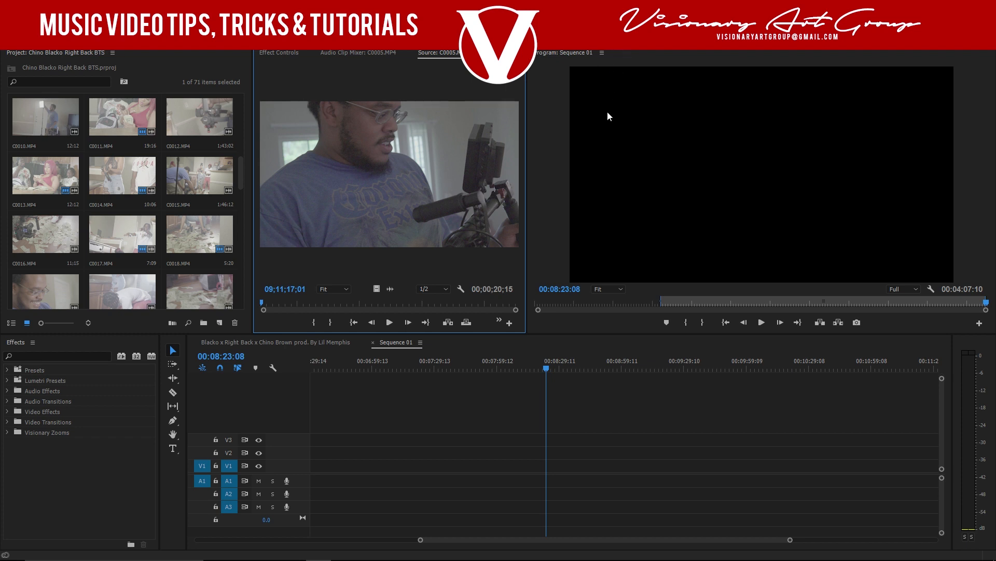
mouse_move(555, 279)
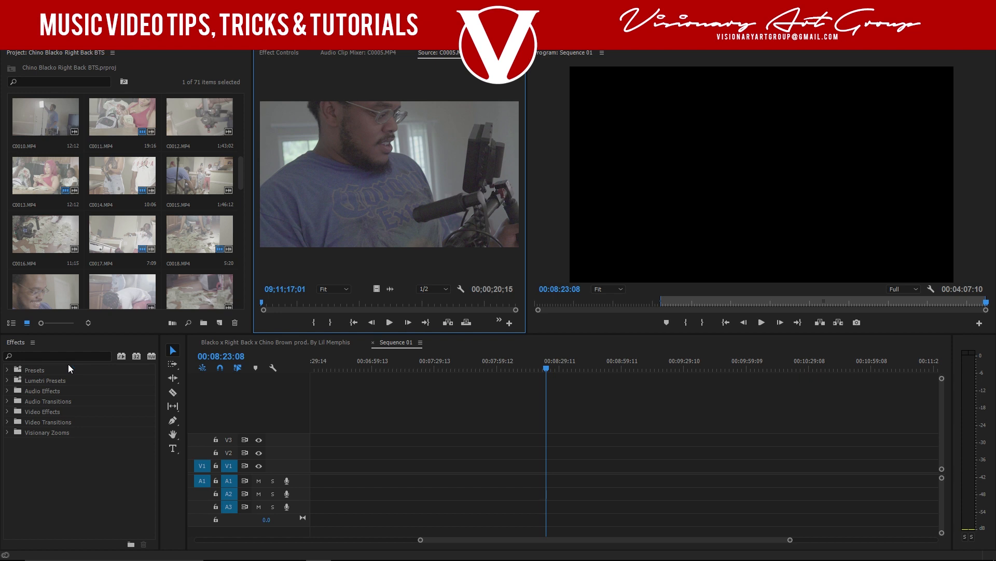
Step: Give the Violet label colour a deep red shade in the Label Colors preferences
click(58, 356)
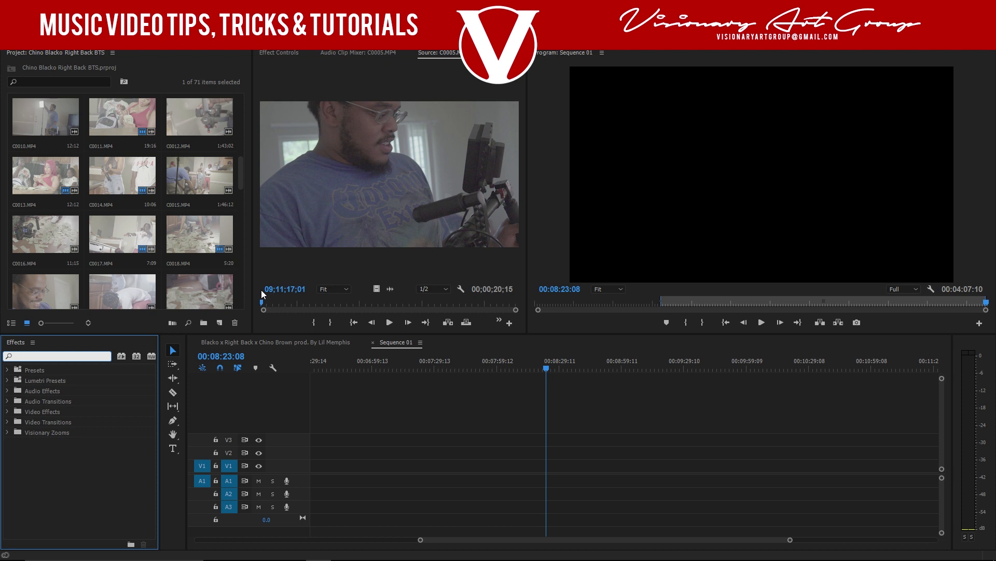
click(57, 355)
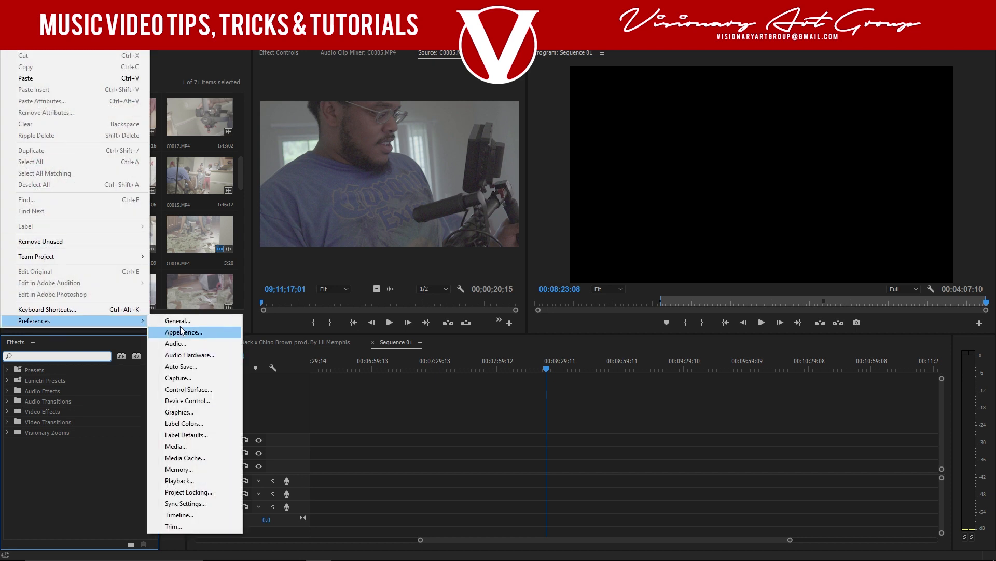
mouse_move(183, 424)
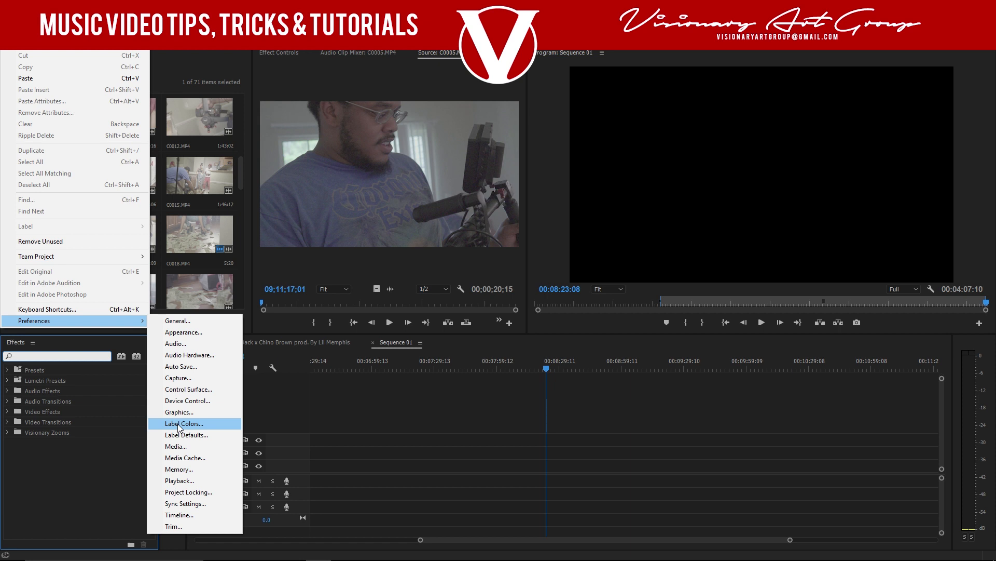
click(183, 424)
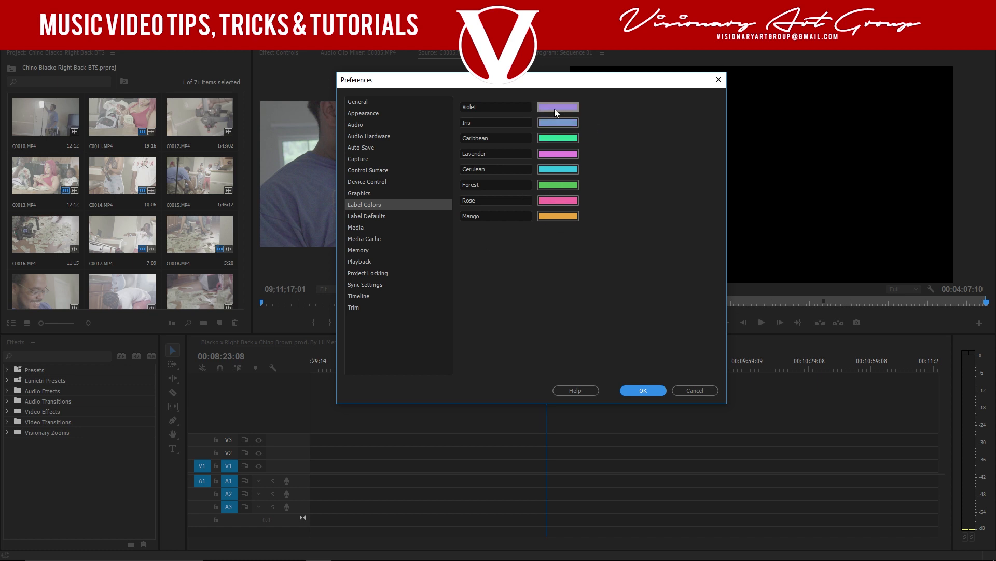
click(558, 107)
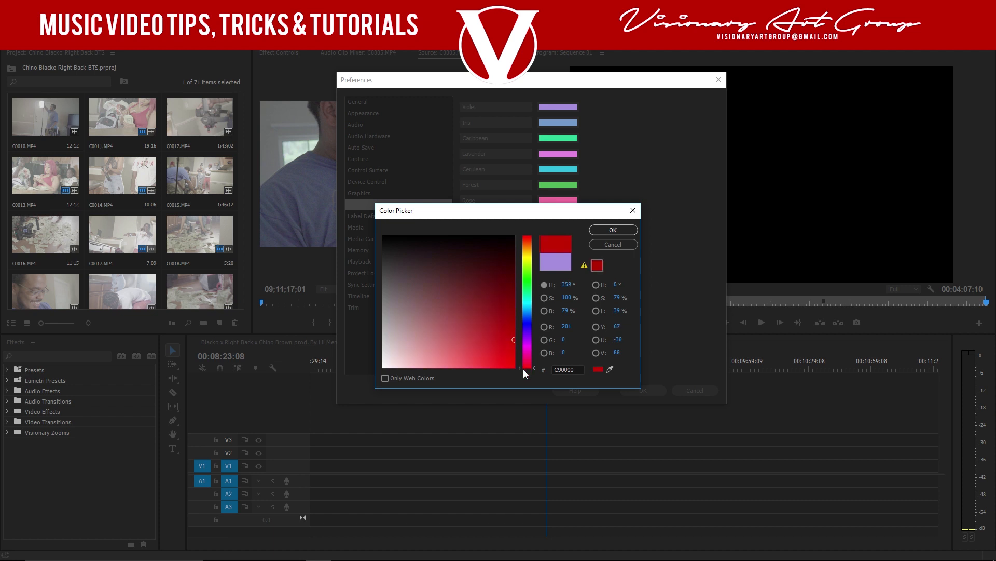
click(611, 229)
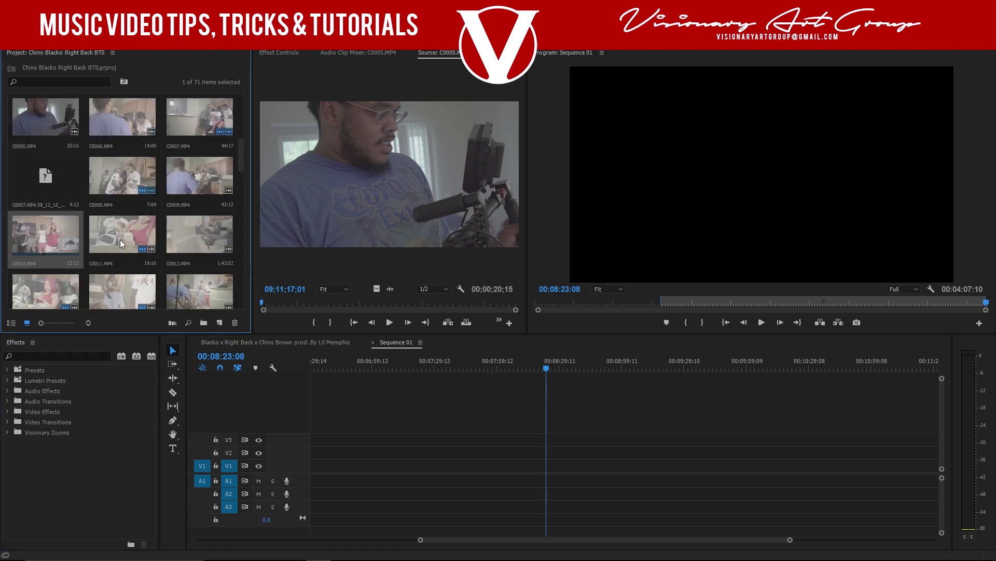
Step: Label one group of selected clips Forest green and another group Rose
click(199, 239)
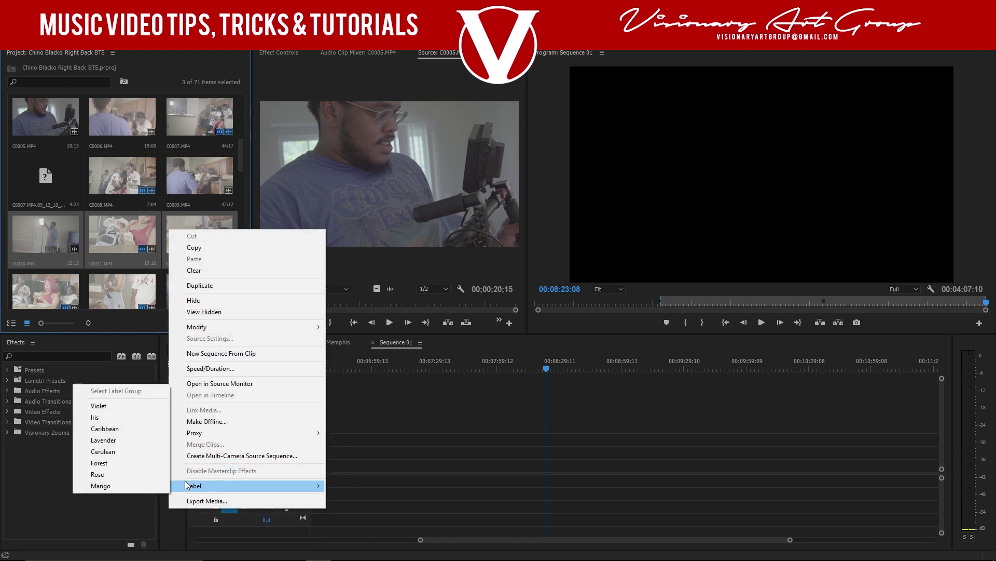
mouse_move(118, 462)
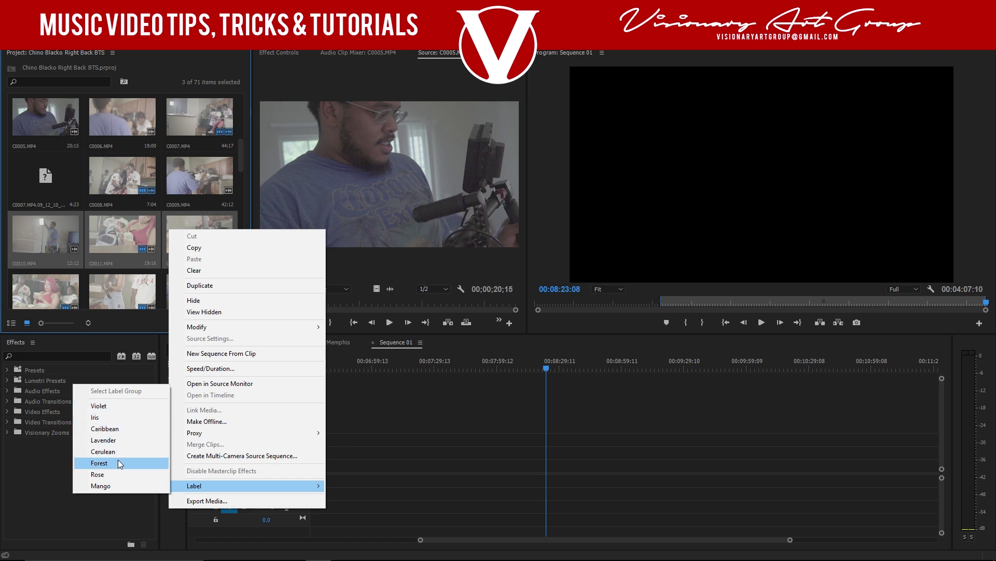
click(99, 463)
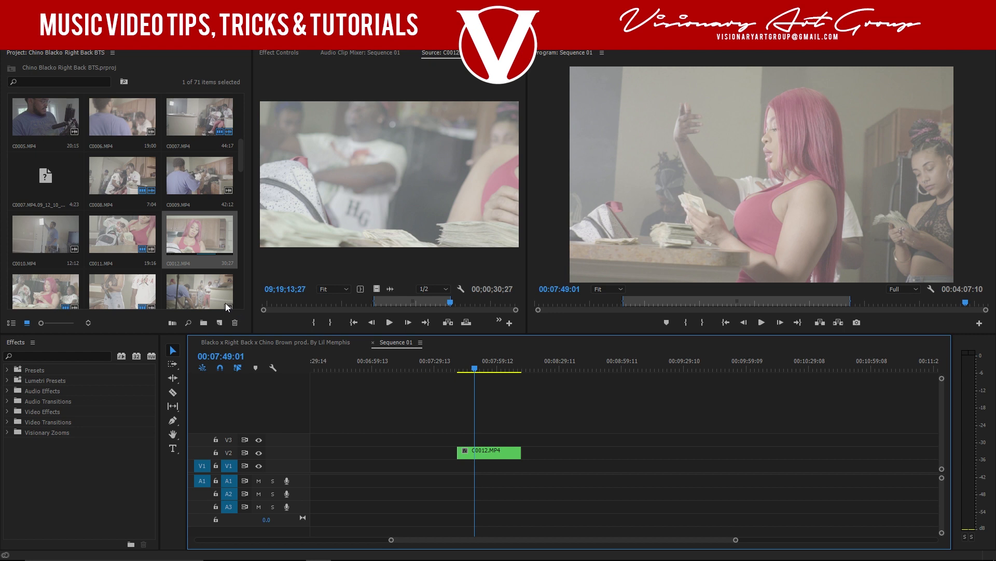
scroll(down, 3)
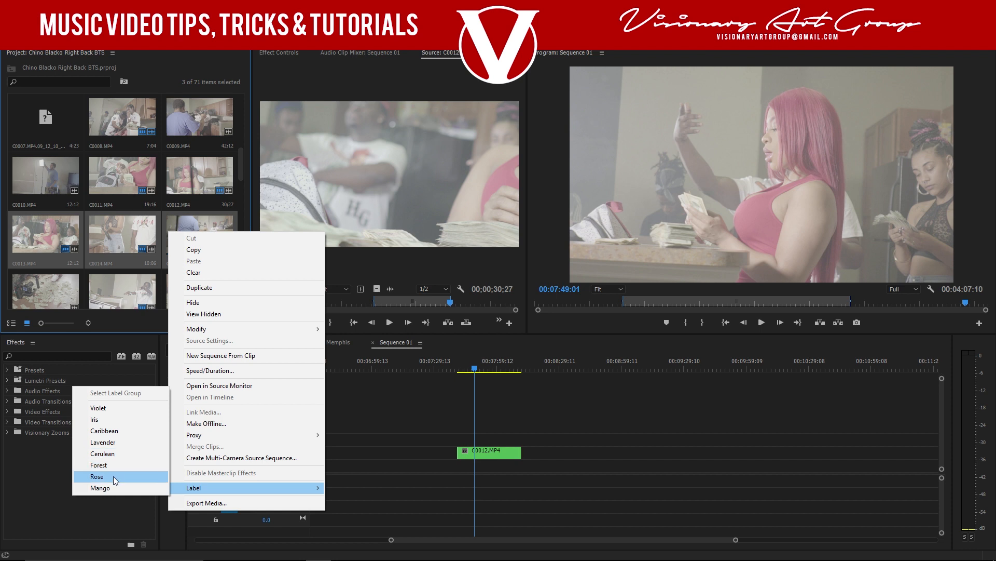
click(98, 476)
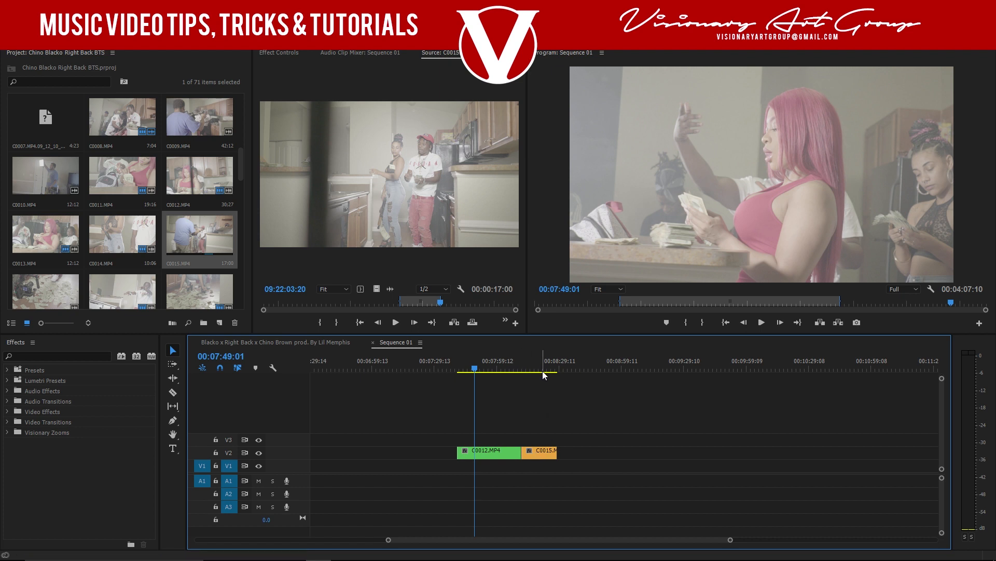
mouse_move(251, 303)
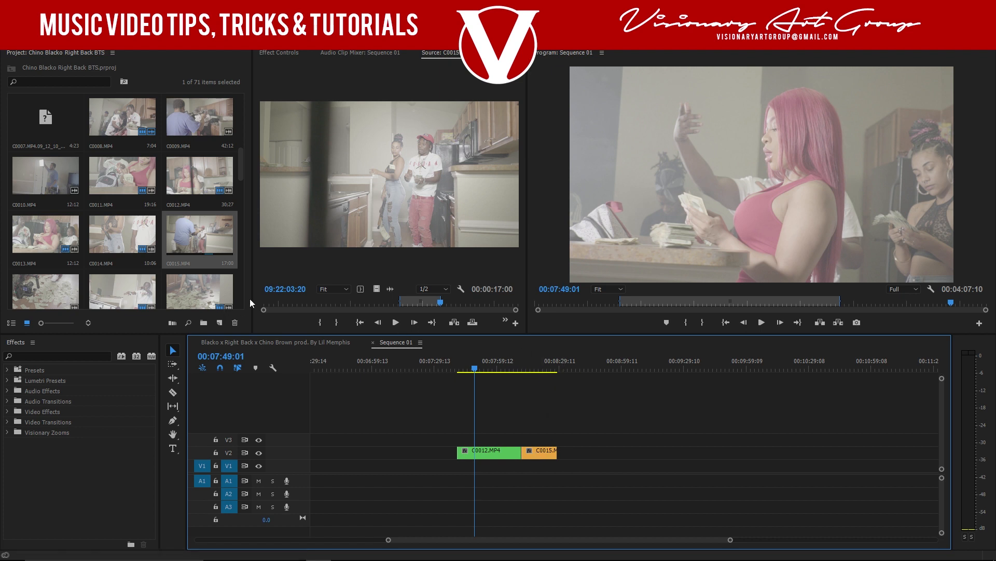
Step: Save the project, then review and dismiss the actions list for a project clip
key(ctrl+s)
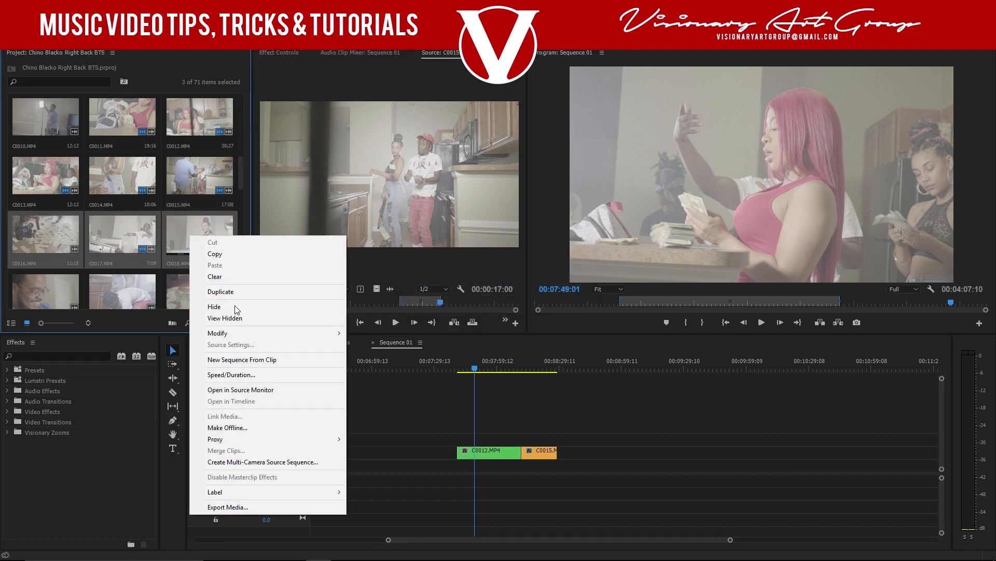
mouse_move(263, 496)
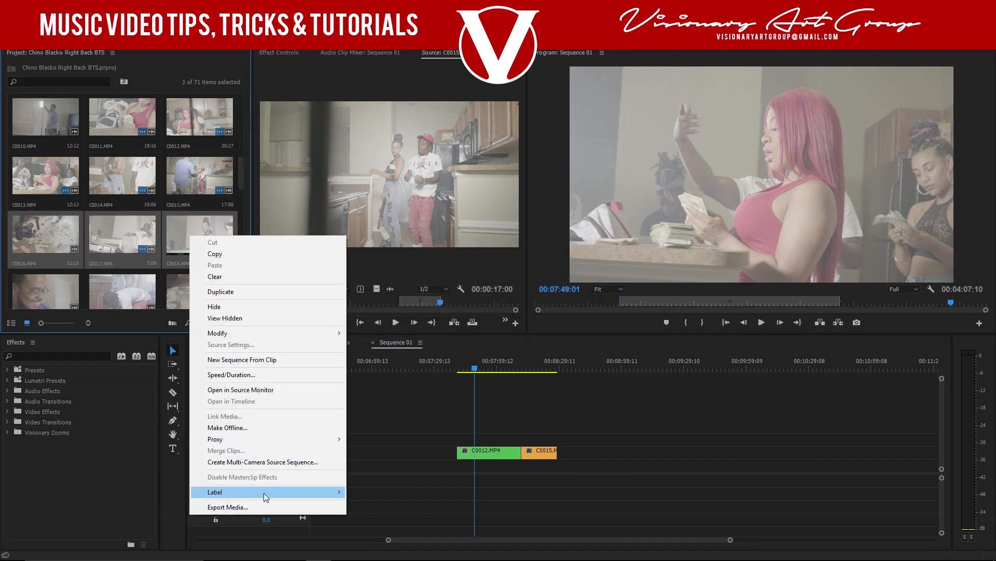
mouse_move(214, 492)
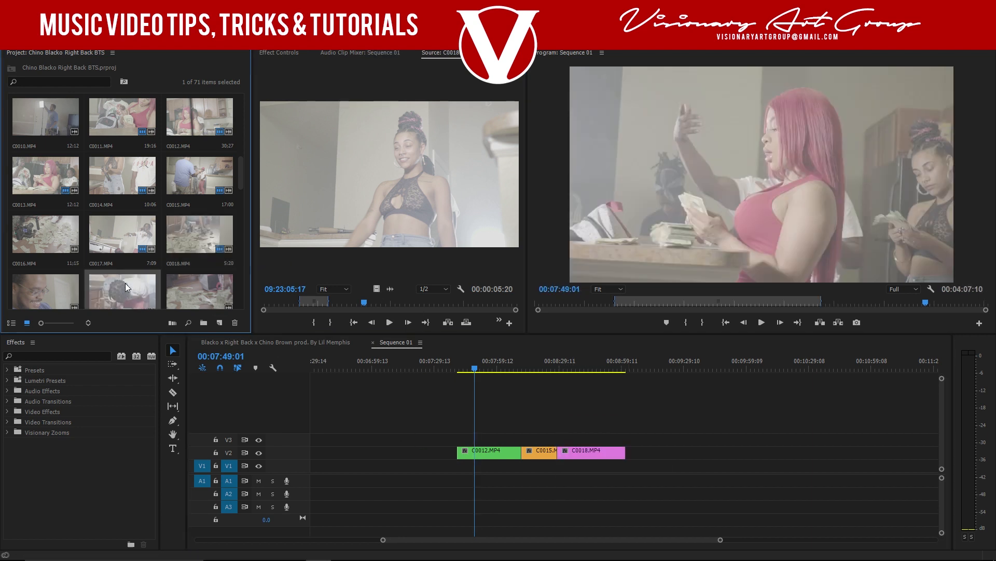
right_click(120, 289)
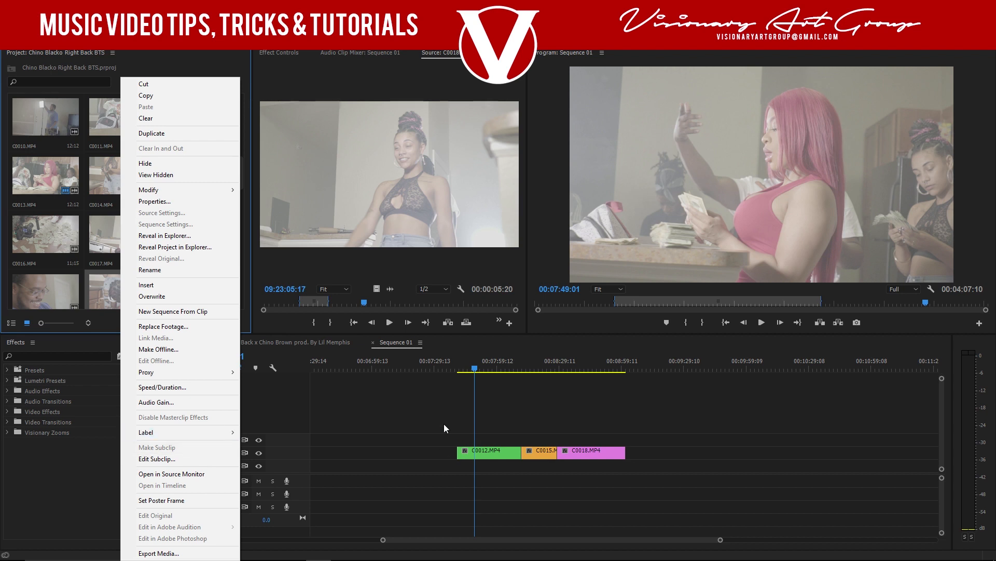
mouse_move(588, 441)
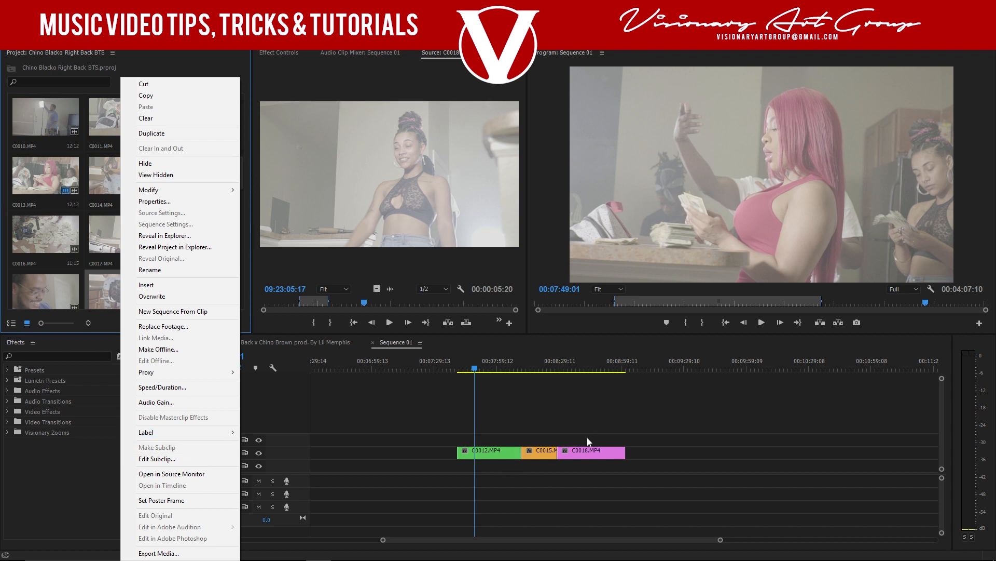
click(559, 437)
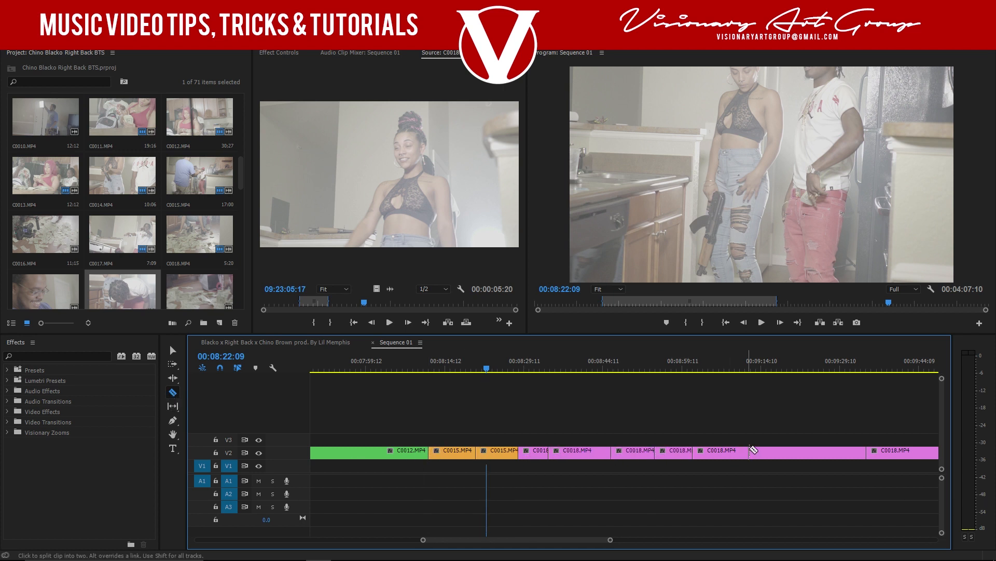
Step: Split the long C0018 clip on V2 into two pieces with the Razor tool
click(431, 451)
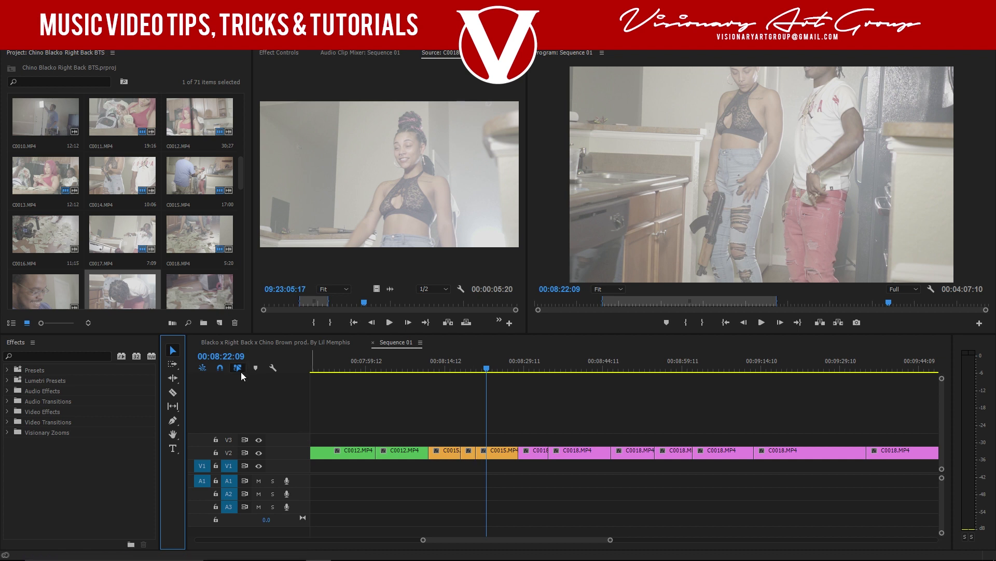
Step: Cut C0015 at the playhead and move one piece up onto track V3
click(173, 392)
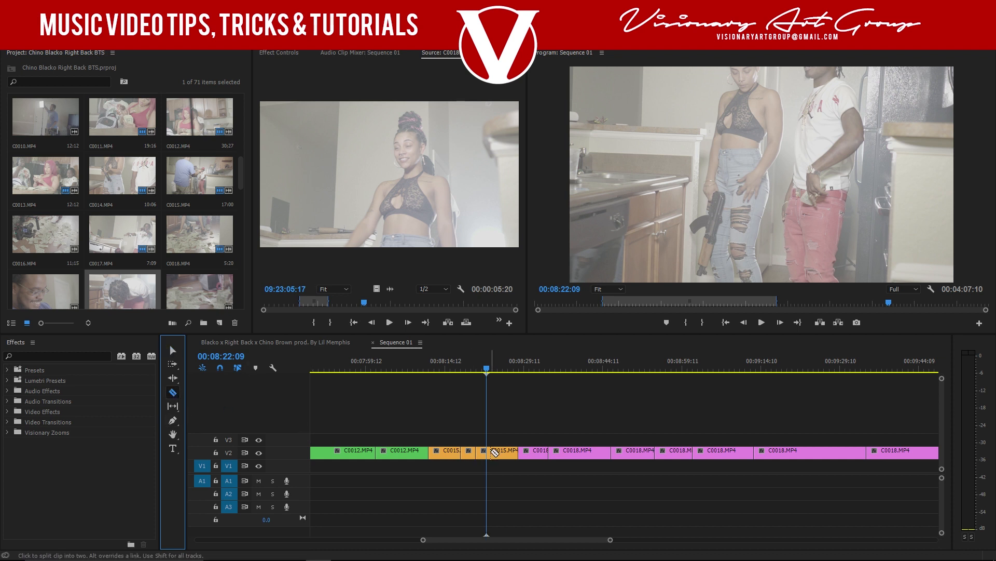
mouse_move(397, 421)
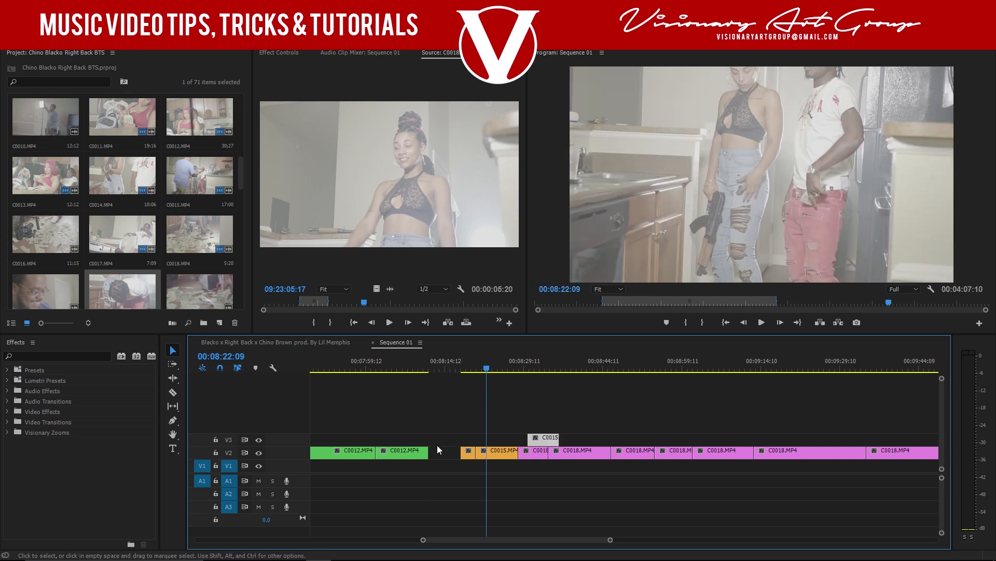
click(172, 391)
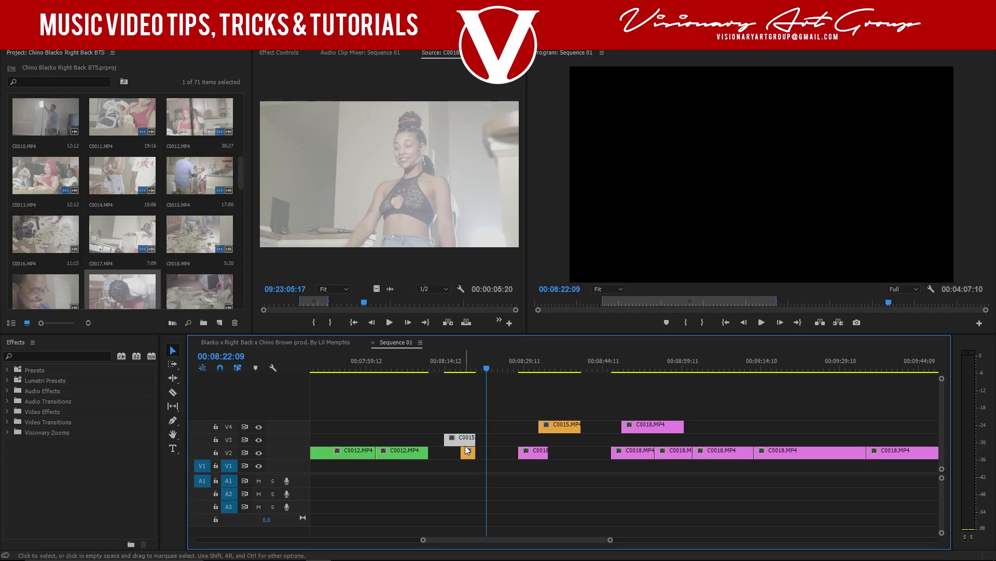
mouse_move(467, 451)
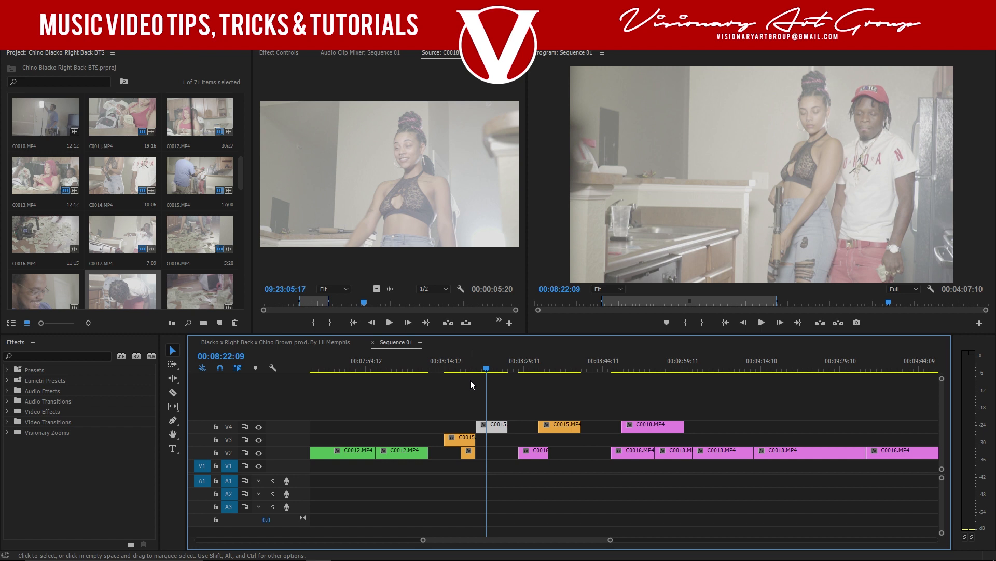
mouse_move(466, 379)
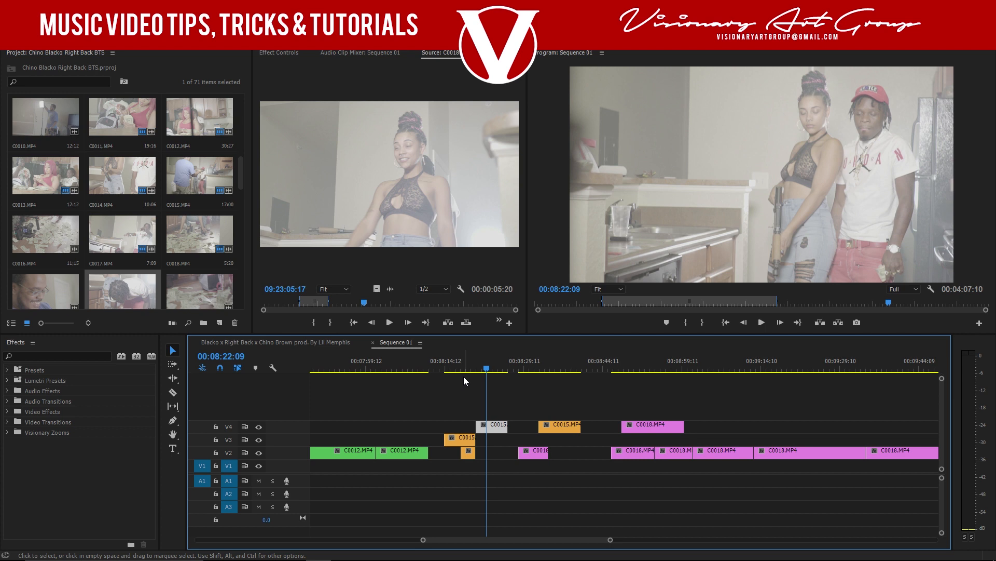
mouse_move(562, 364)
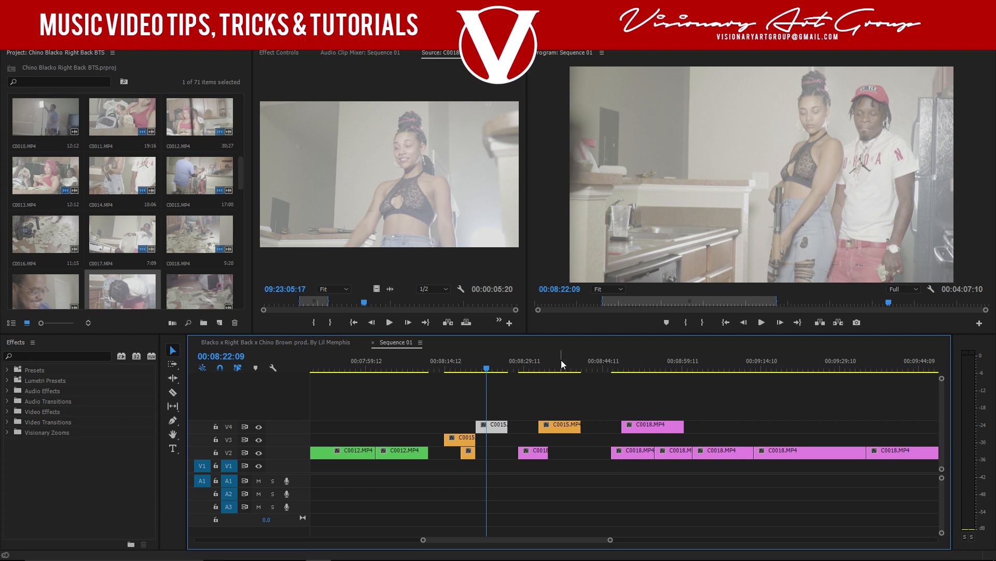